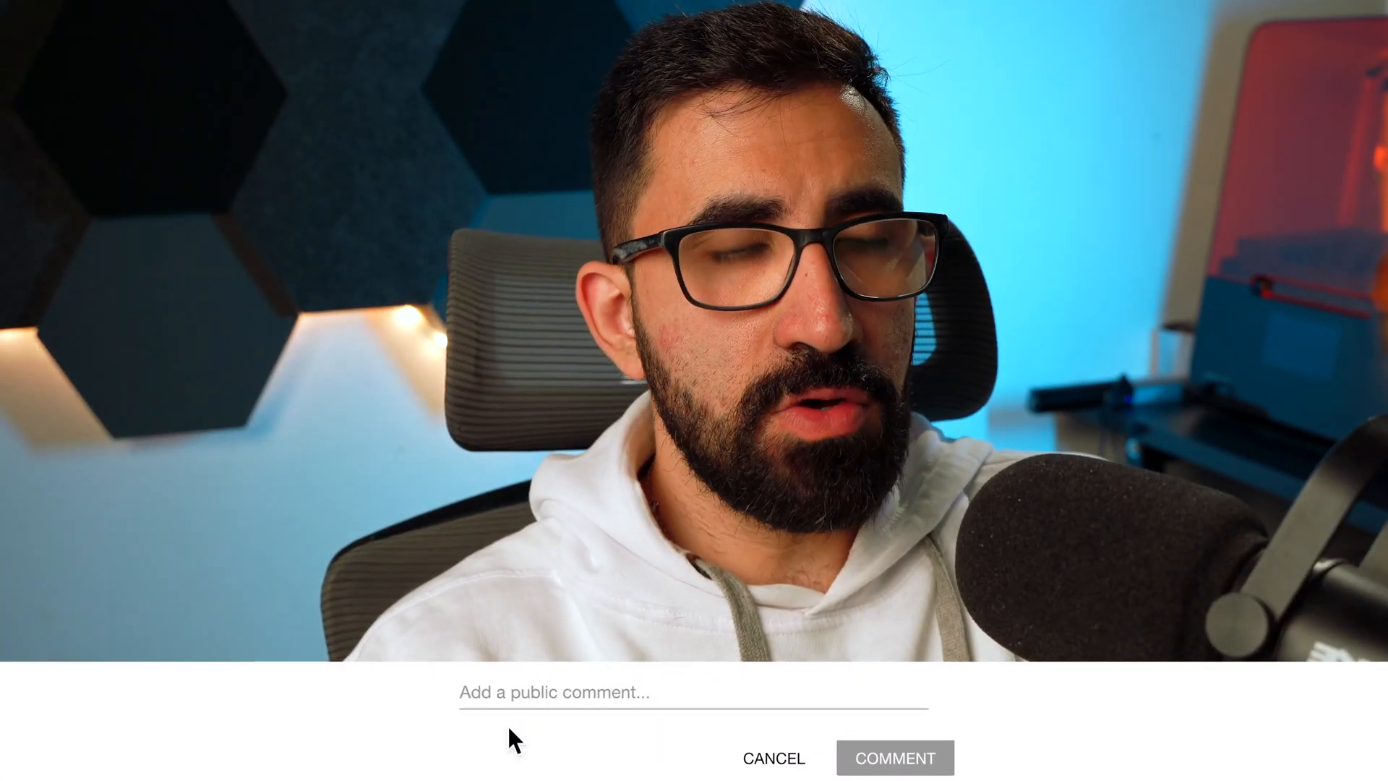
text(May I know how to draw dimple on hollo)
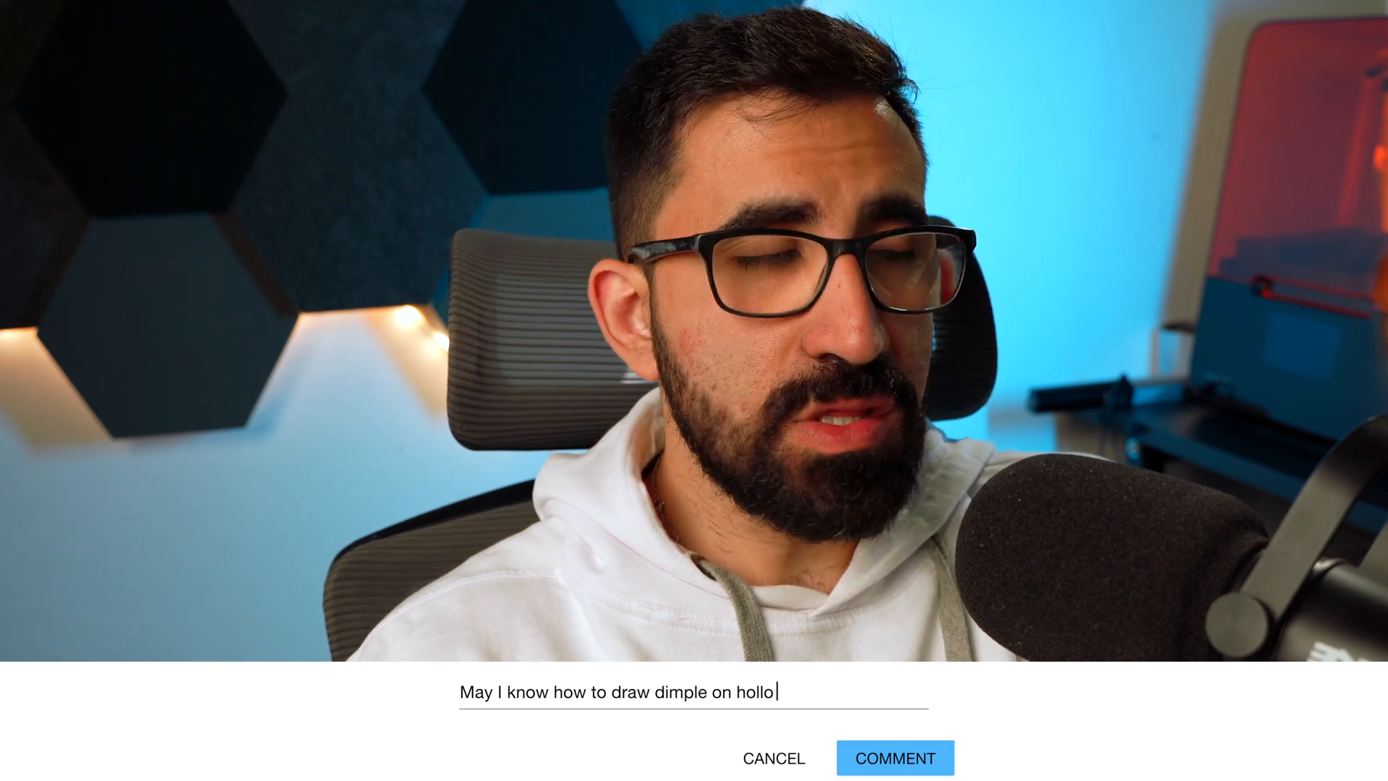